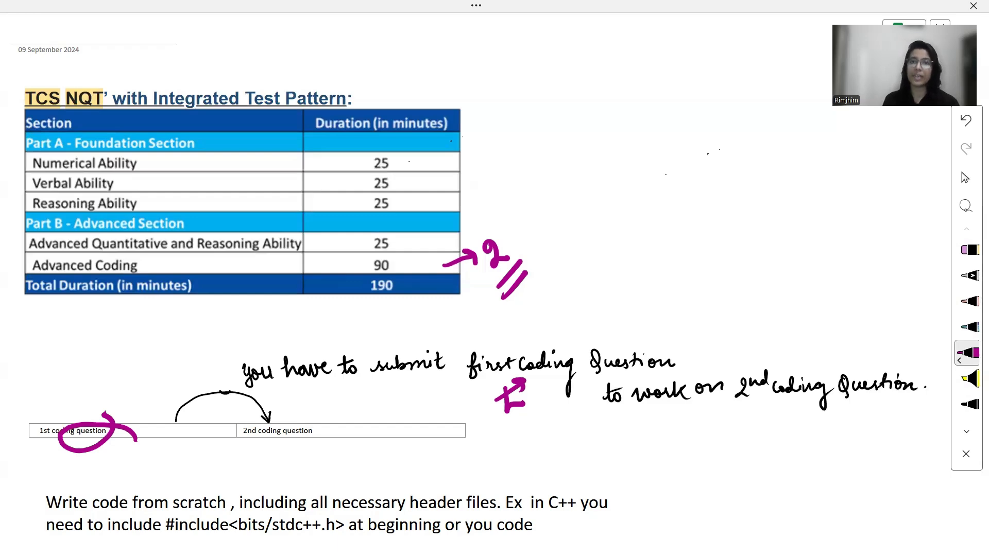
Scroll the OneNote page past the test pattern table to the 'write code from scratch' note
scroll("down", 3)
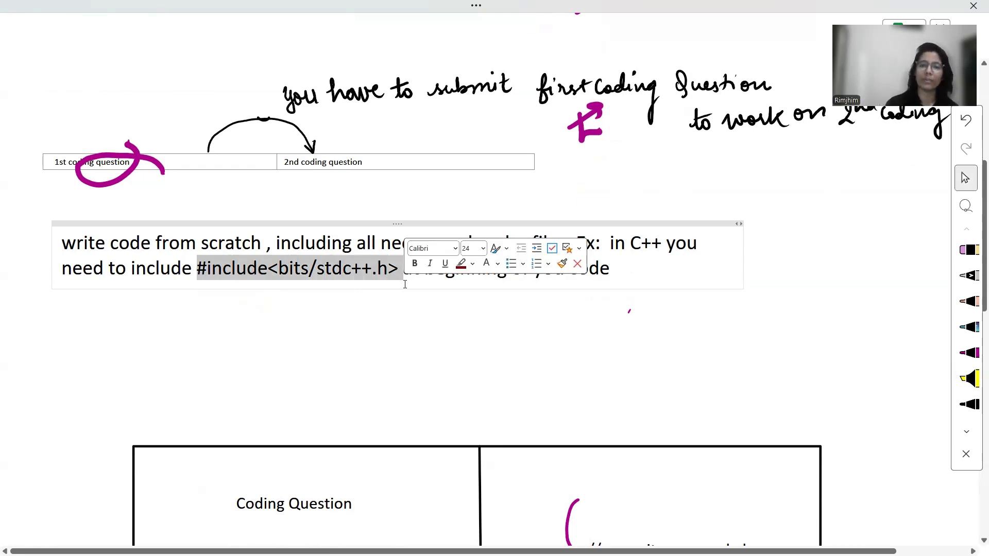
Scroll further to the Coding Question box and 'write your code here' diagram
scroll("down", 3)
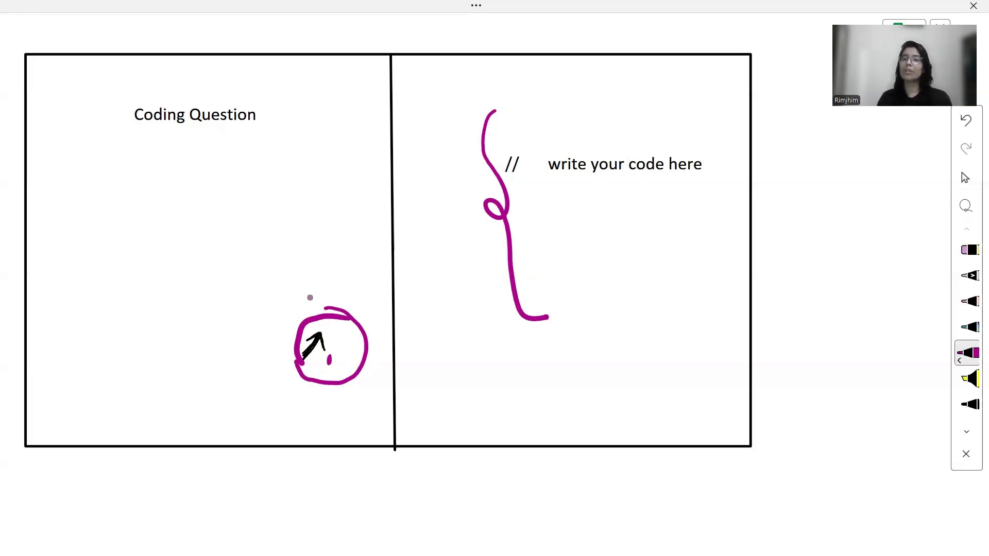
Scroll to the Numerical and Verbal ability sketch, then switch to the Word prep sheet
scroll("down", 3)
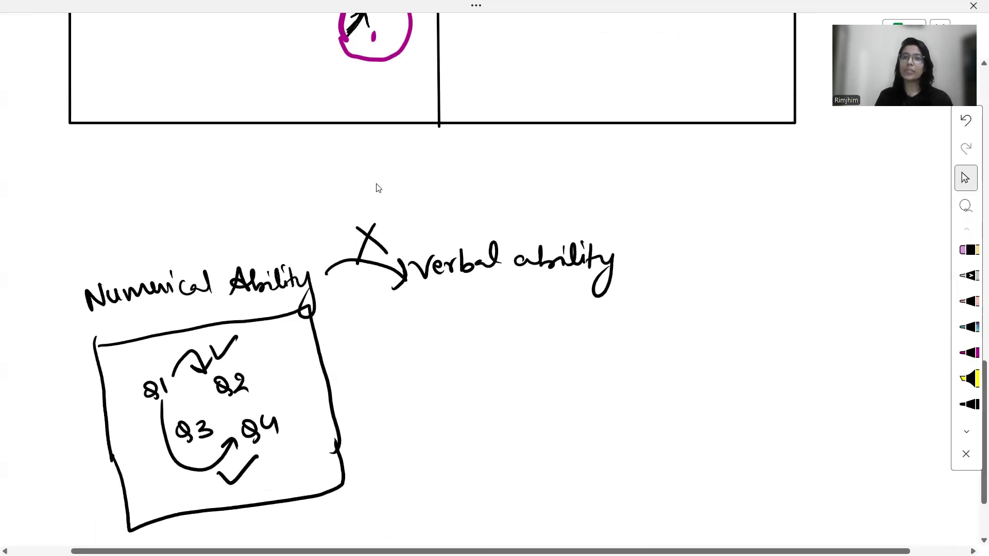
left_click(331, 75)
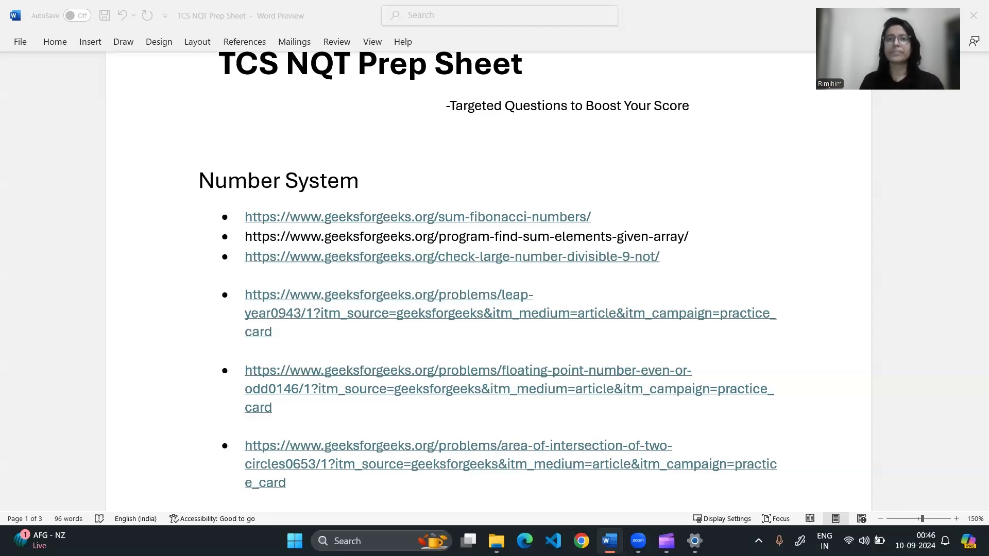
Scroll through the Number System links to the LeetCode climbing stairs and happy number entries
scroll("down", 3)
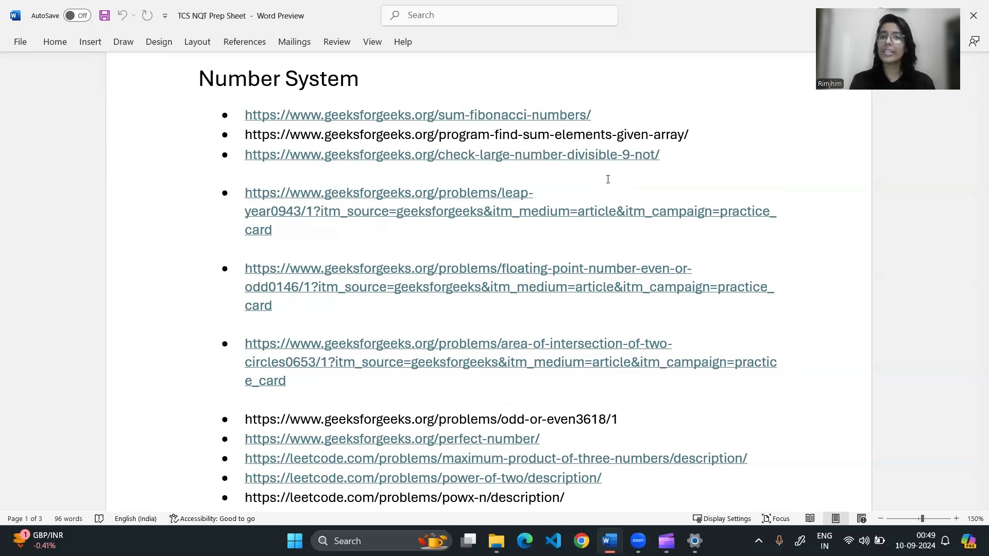
left_click(748, 457)
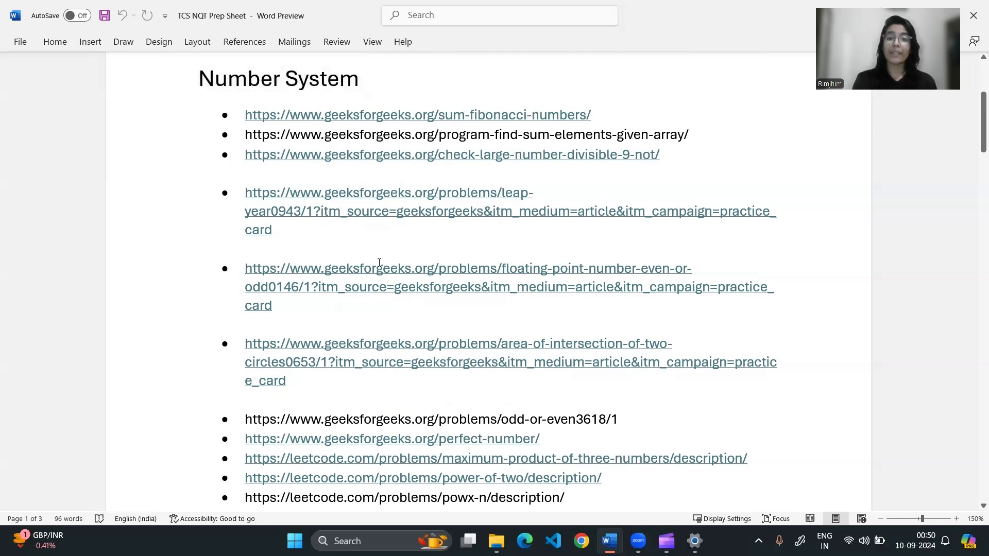
mouse_move(485, 147)
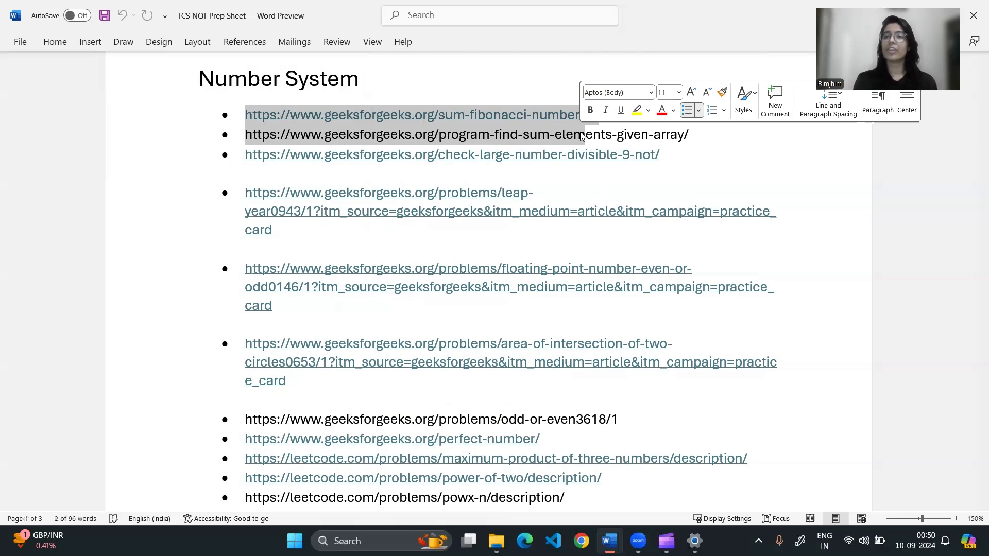
mouse_move(556, 277)
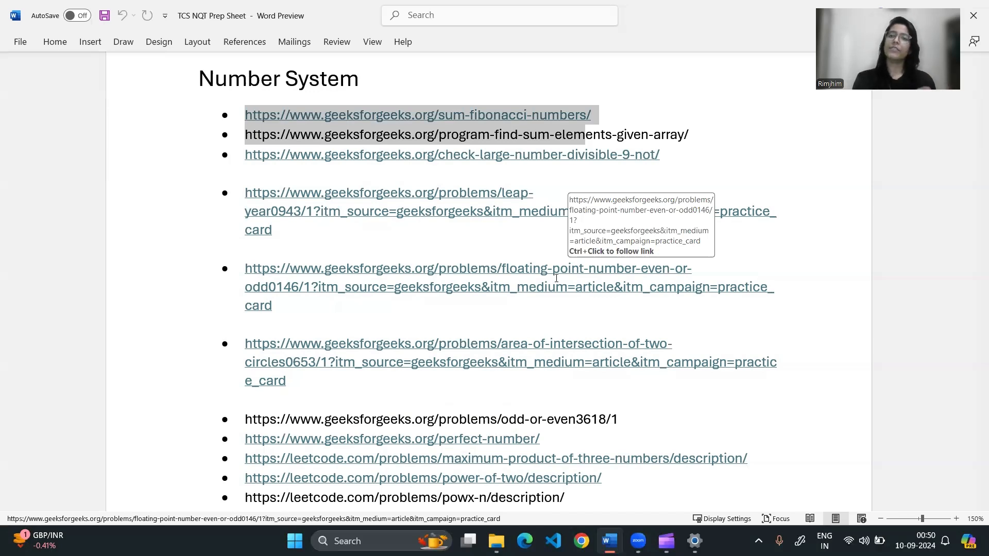
mouse_move(536, 334)
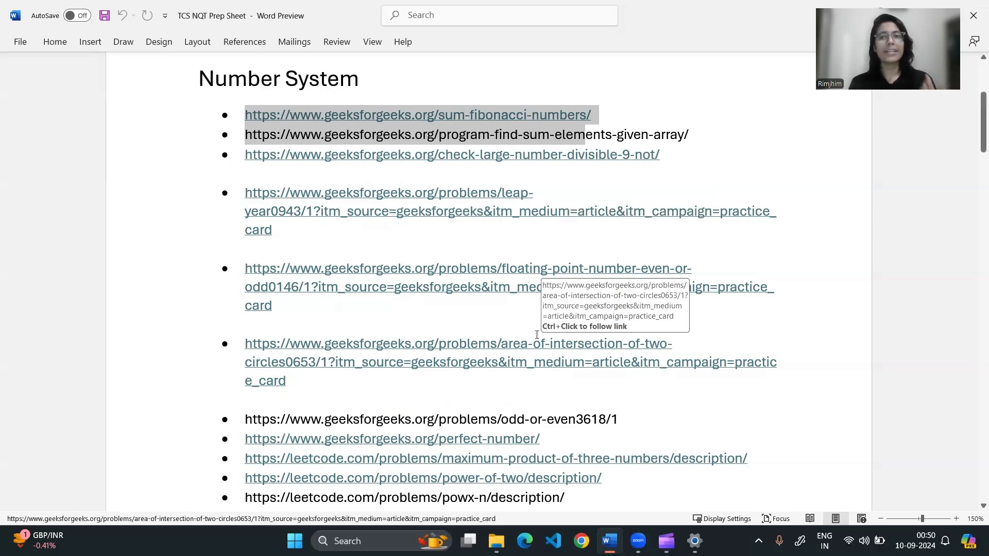
scroll("down", 3)
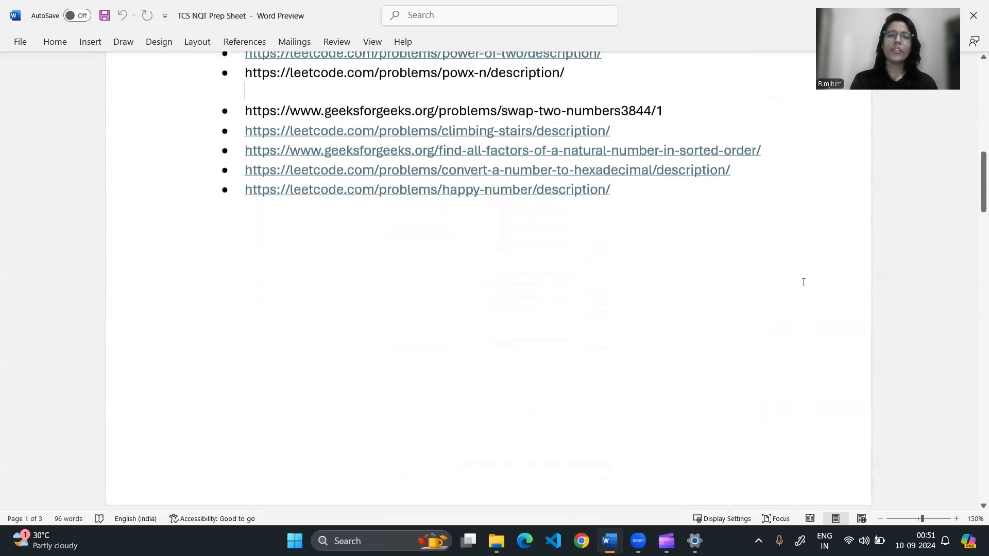
Scroll through the Array and String links to the count-number-of-substrings entry
scroll("down", 3)
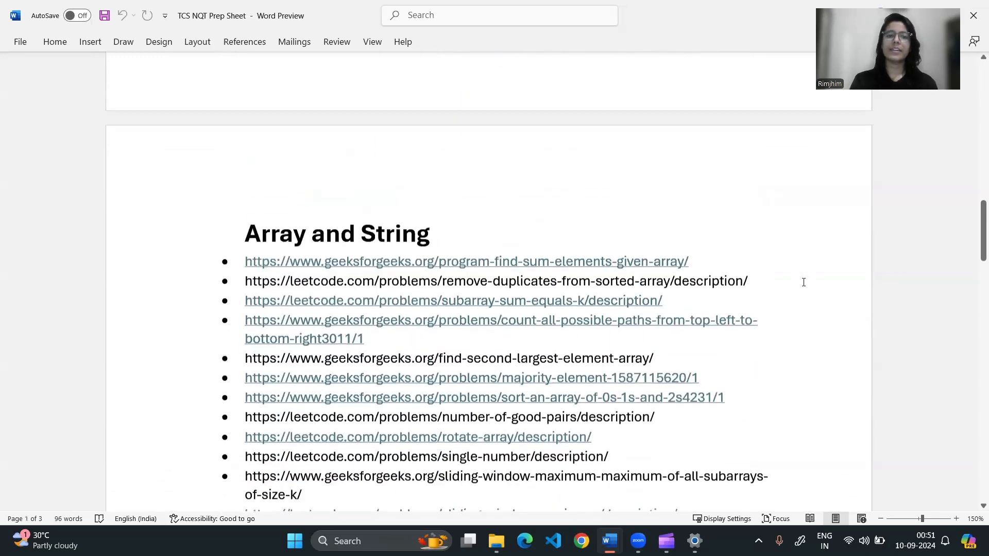
scroll("down", 3)
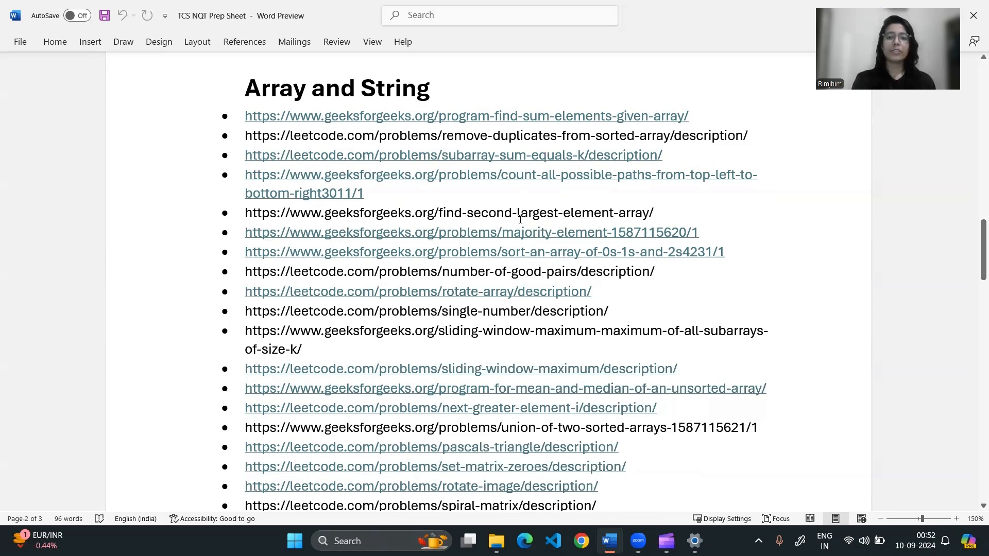
scroll("down", 3)
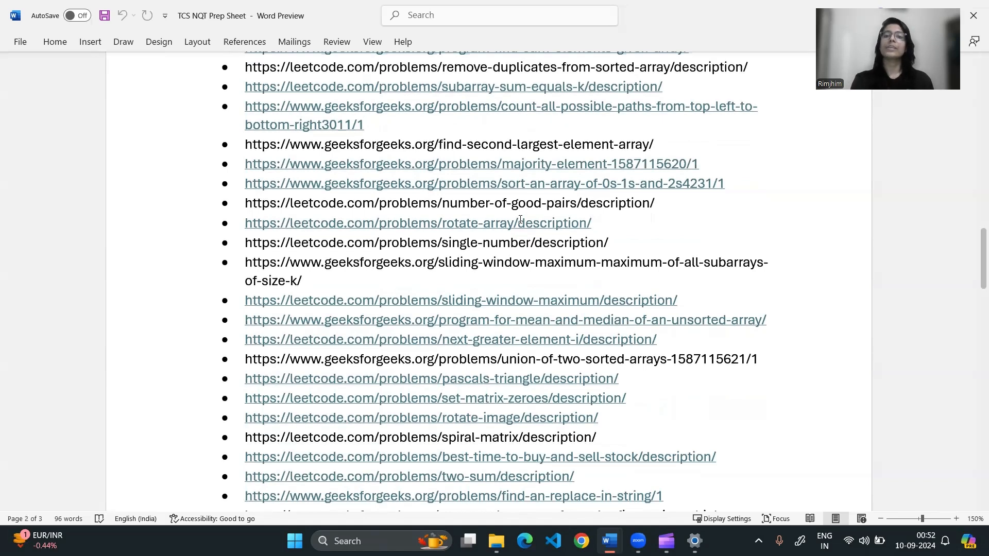
mouse_move(218, 80)
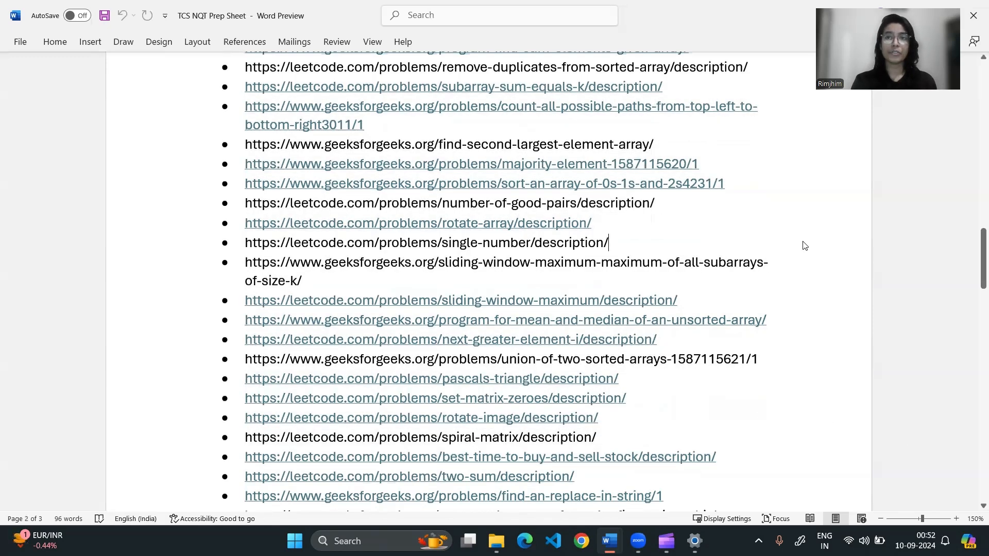
scroll("down", 3)
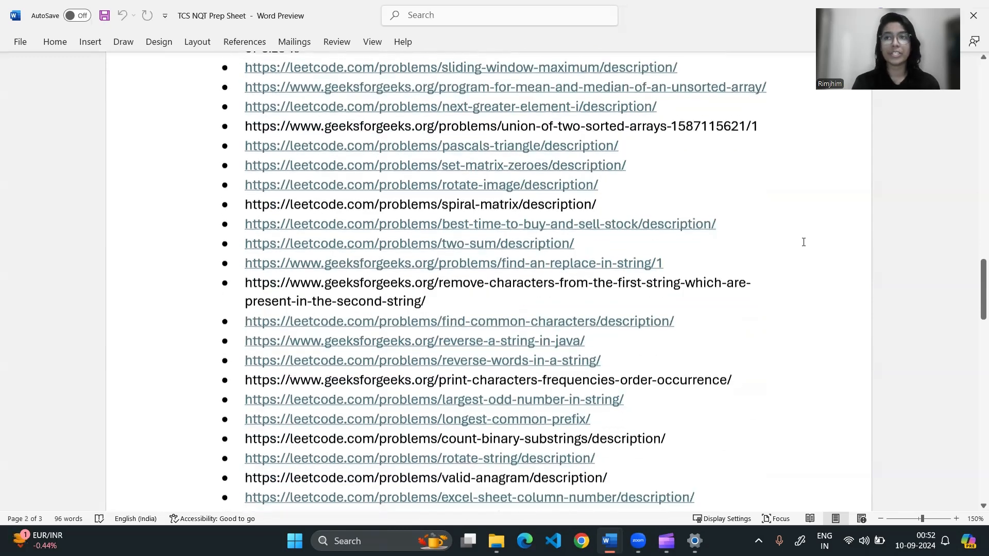
scroll("down", 3)
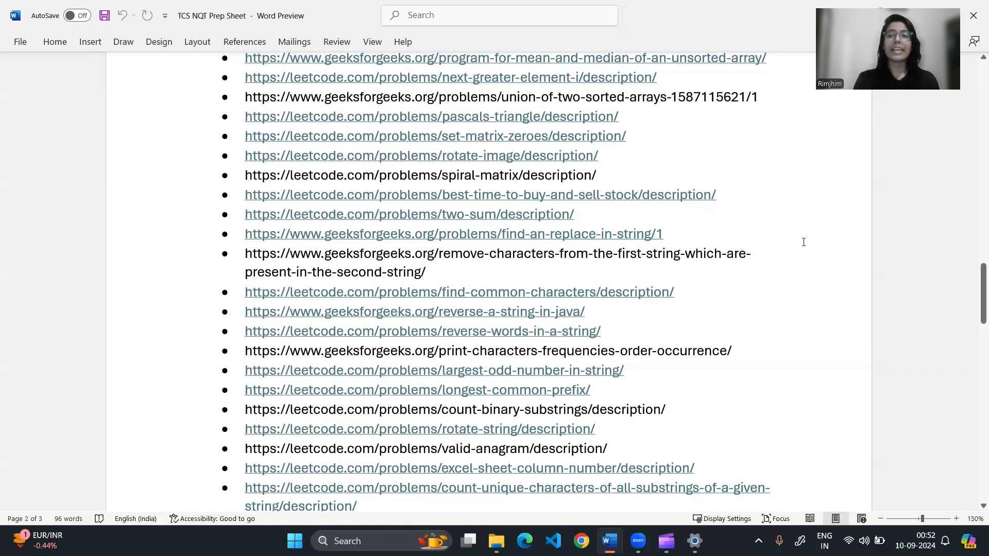
mouse_move(428, 327)
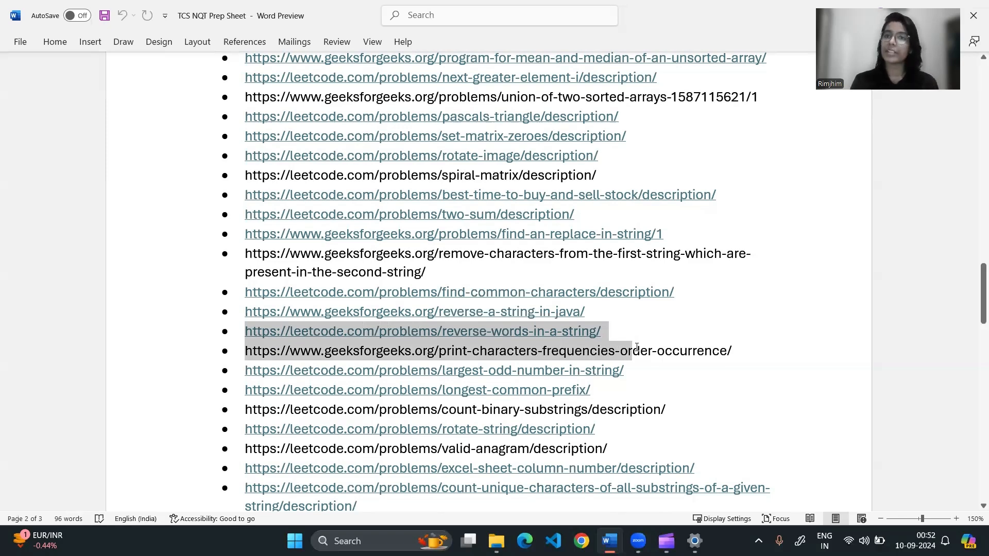
left_click(636, 350)
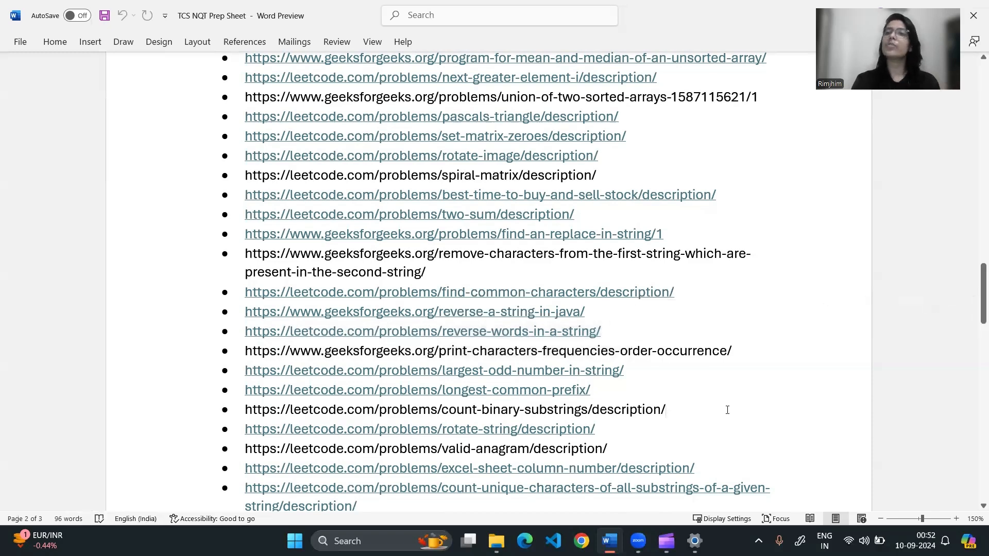
scroll("down", 3)
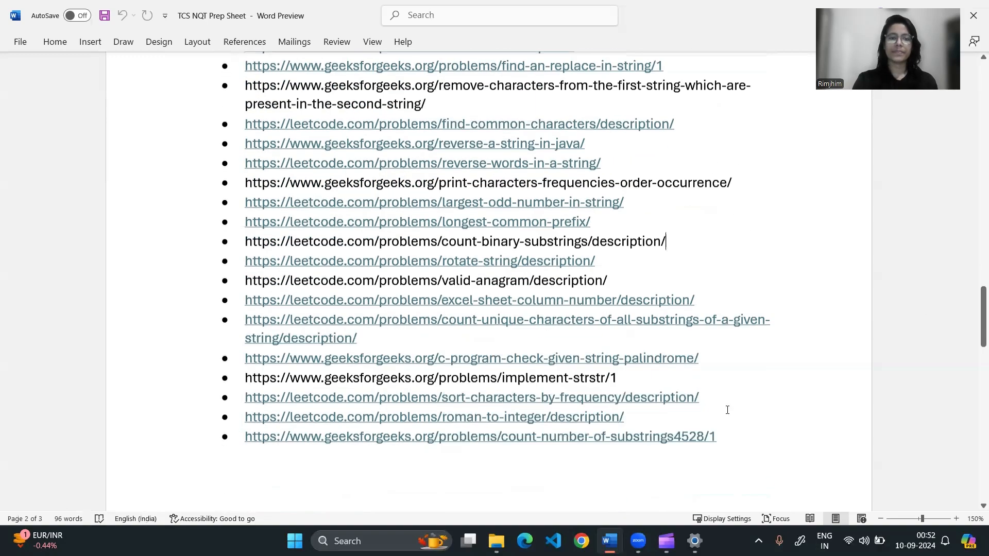
Scroll to the Sorting and Searching lists and follow the ceil-the-floor link line
scroll("down", 3)
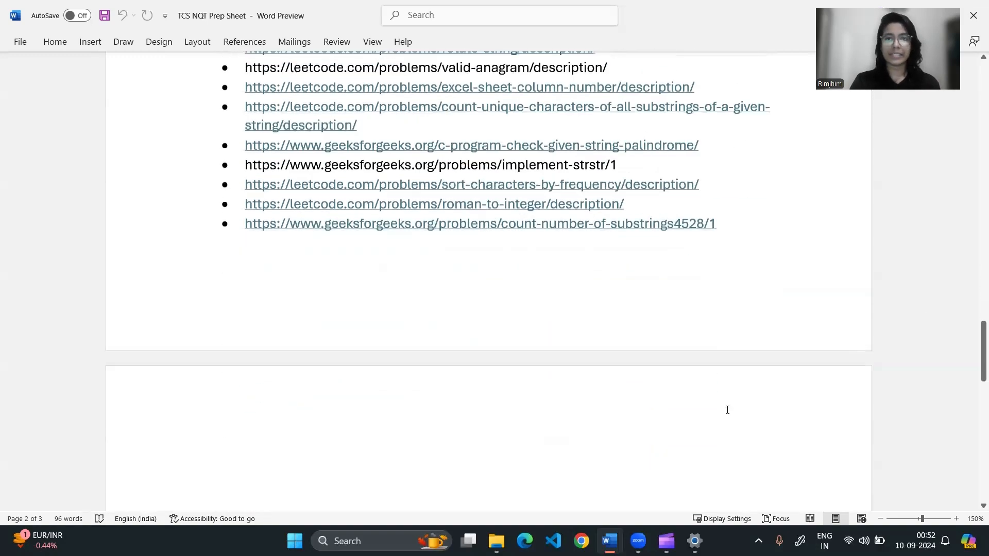
scroll("down", 3)
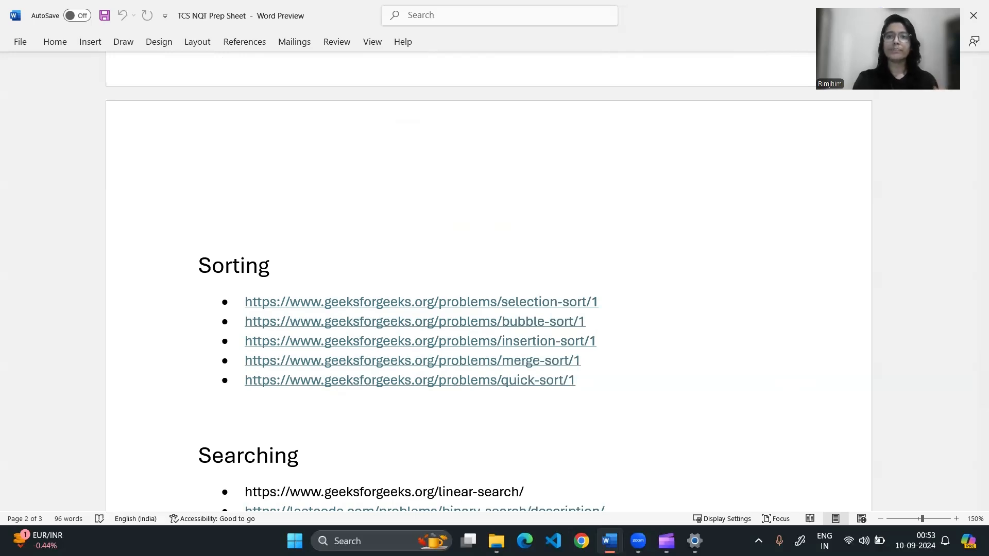
scroll("down", 3)
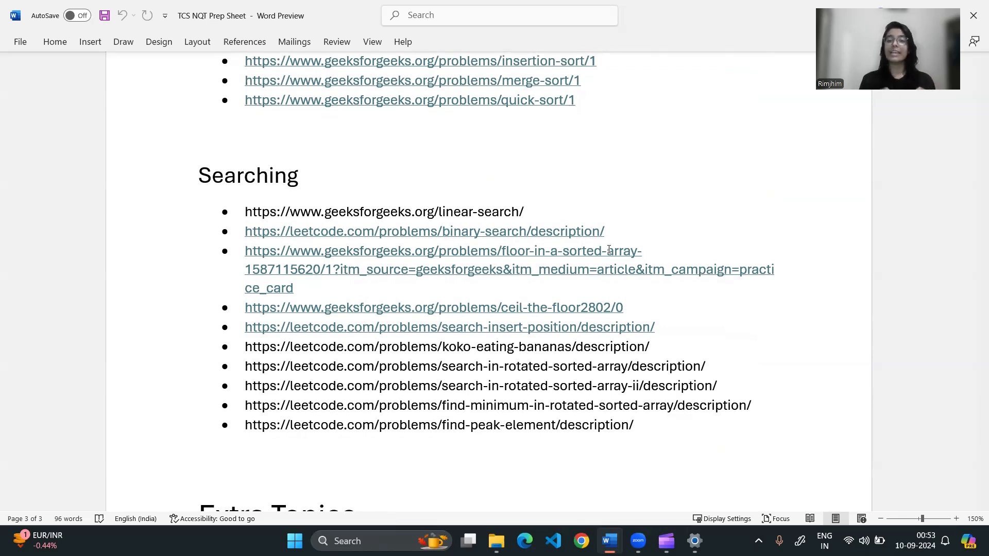
mouse_move(243, 310)
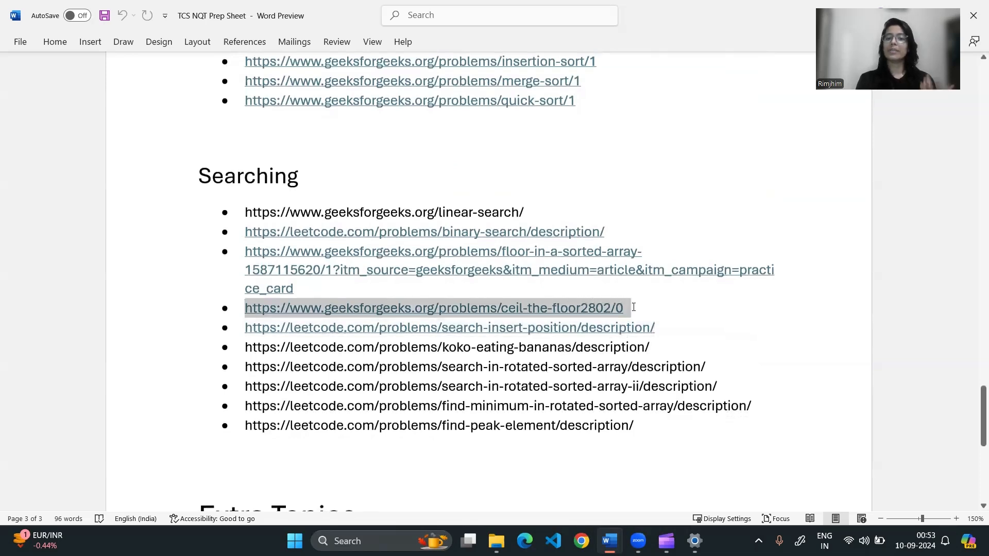
left_click(625, 470)
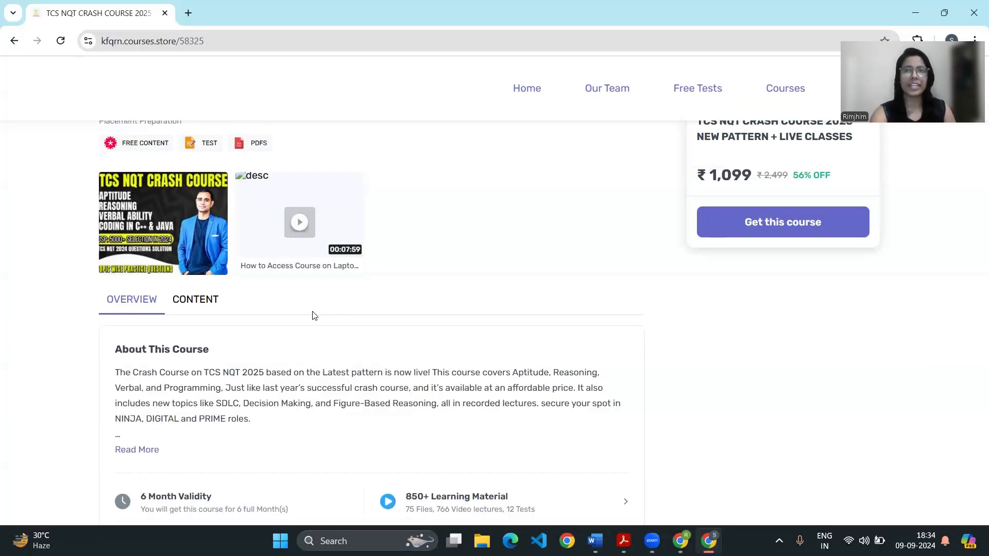
mouse_move(439, 286)
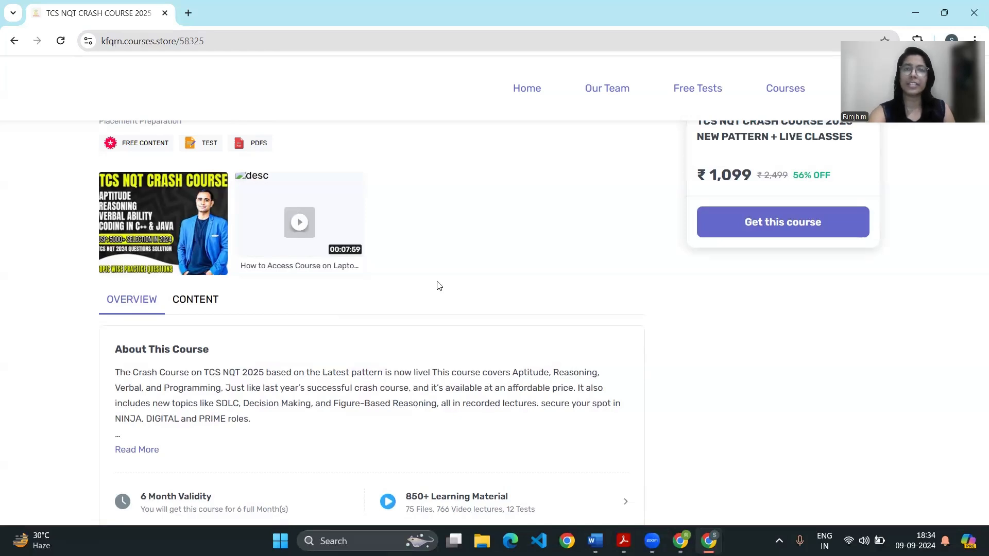
mouse_move(492, 311)
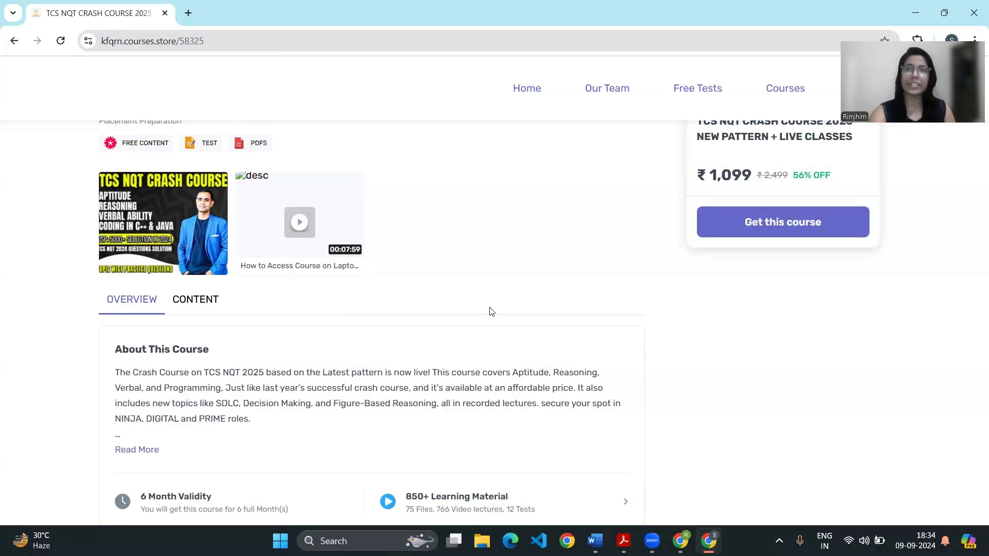
scroll("down", 3)
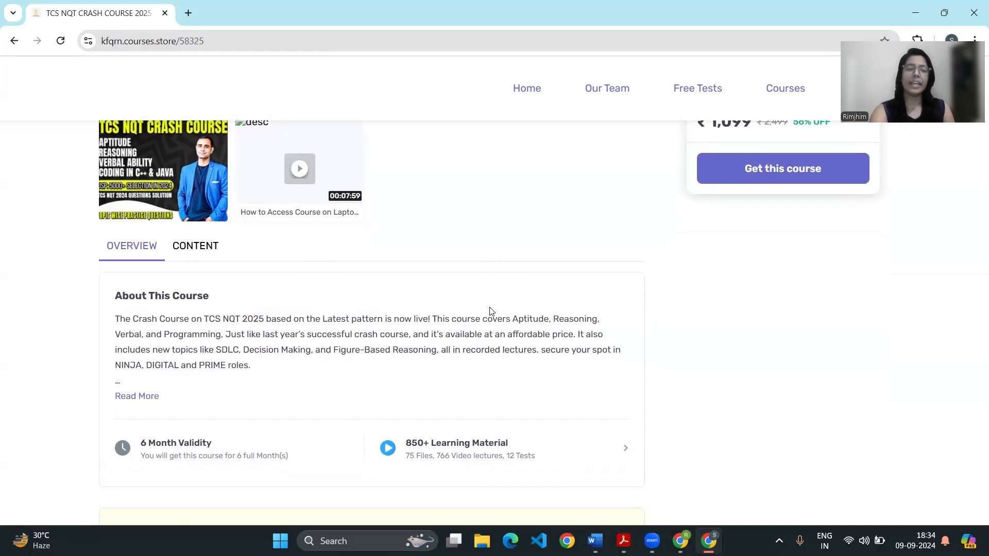
left_click(196, 245)
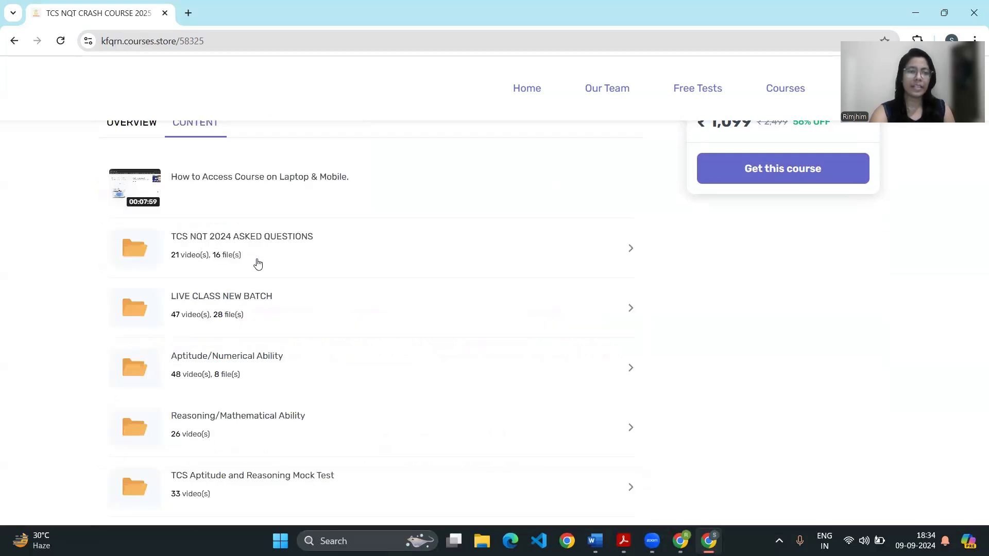
mouse_move(176, 293)
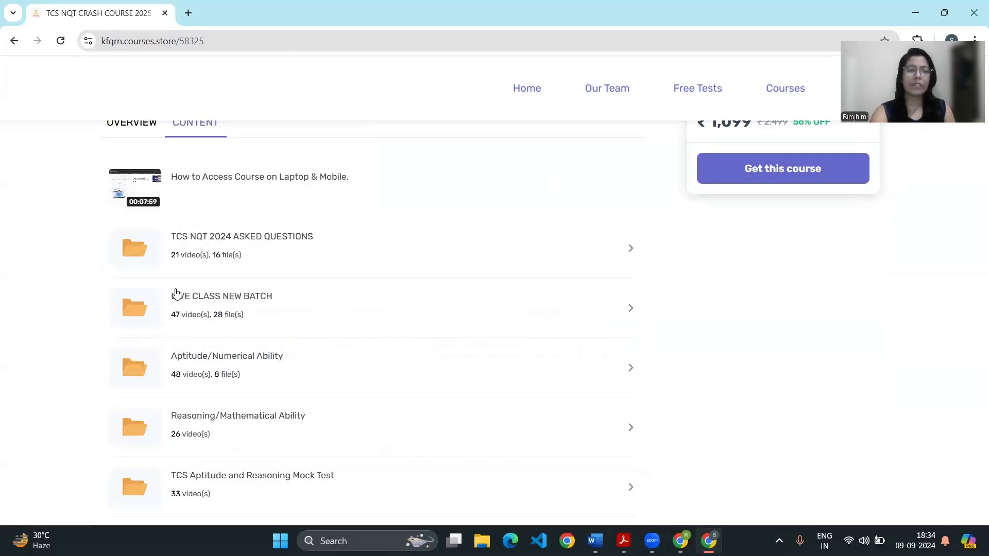
left_click(220, 307)
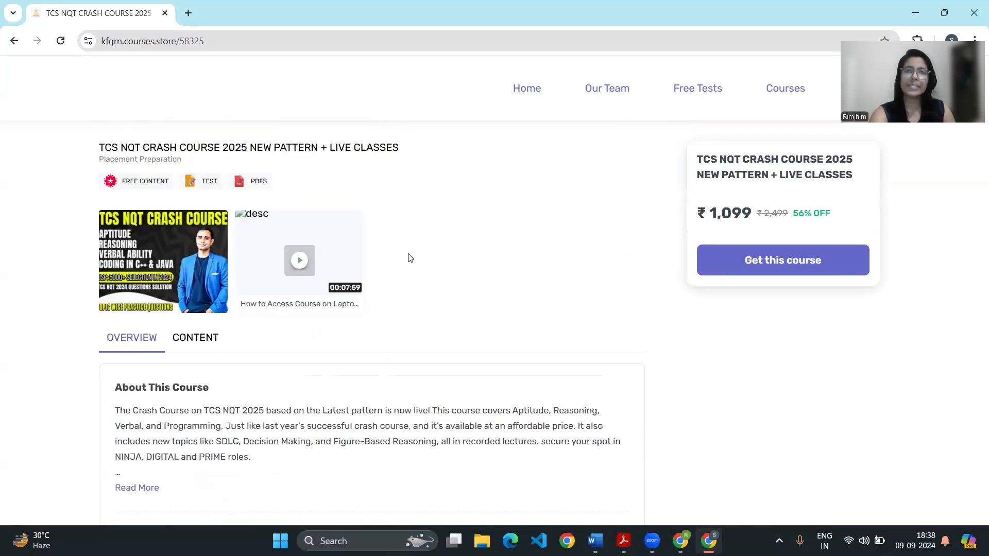
mouse_move(516, 300)
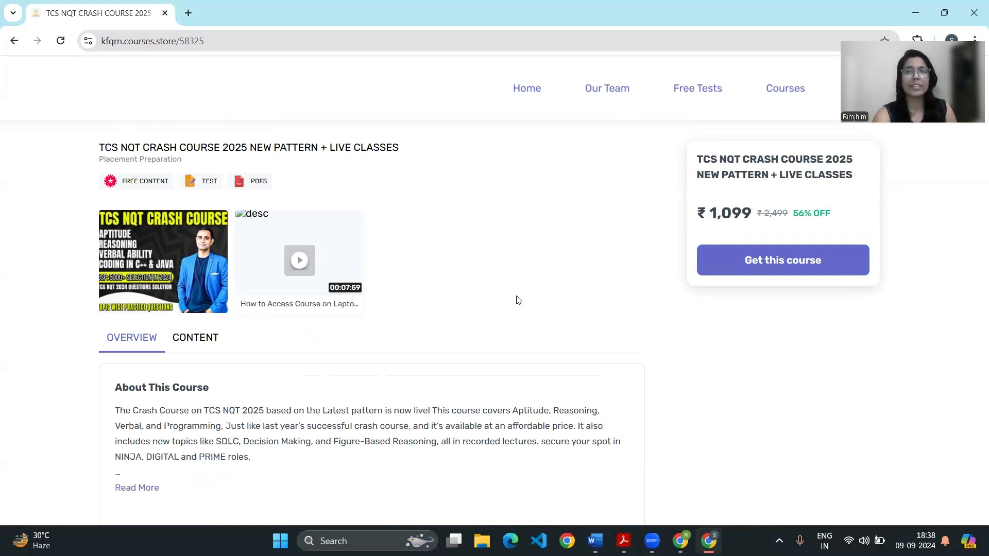
mouse_move(186, 353)
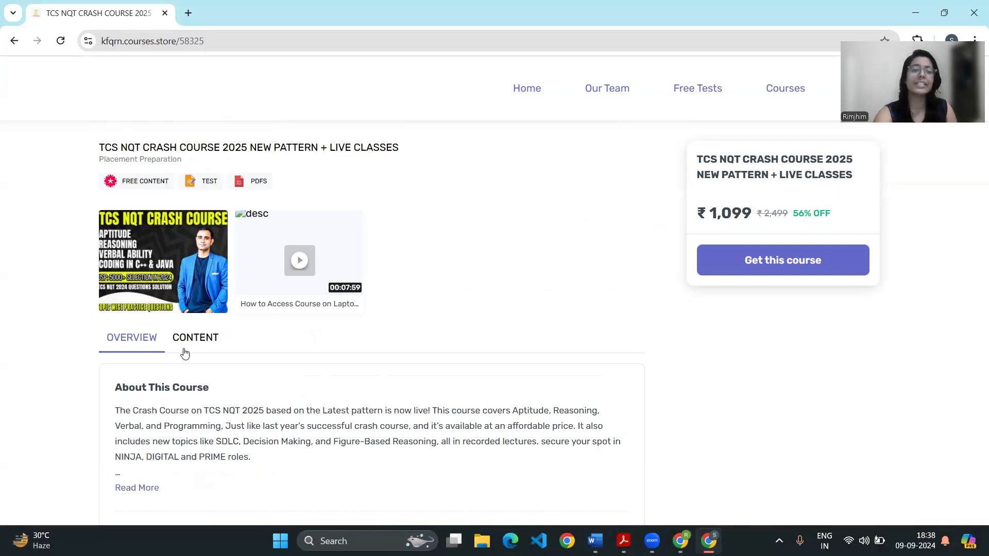
Show the course CONTENT listing and scroll through the locked TCS 2024 Coding Questions videos
left_click(196, 338)
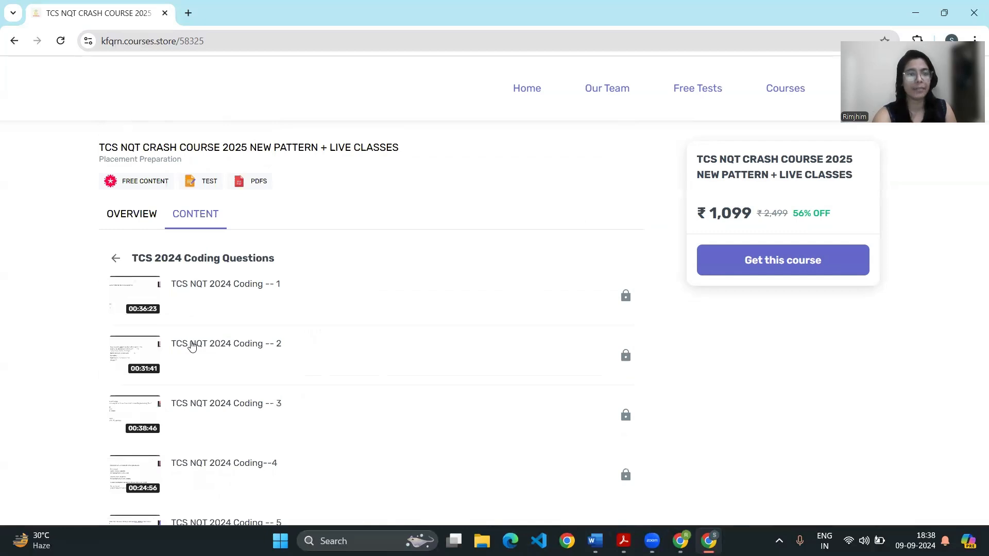
scroll("down", 3)
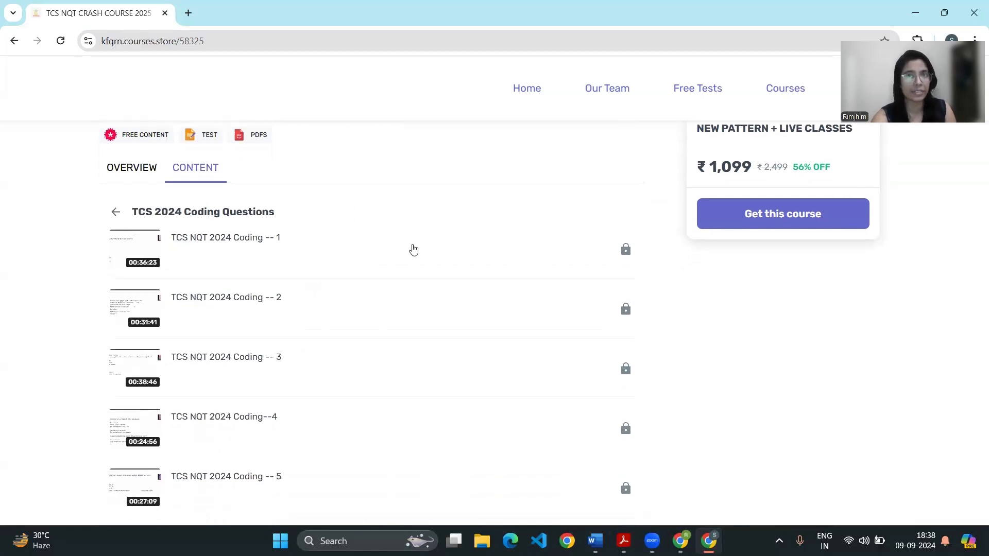
scroll("down", 3)
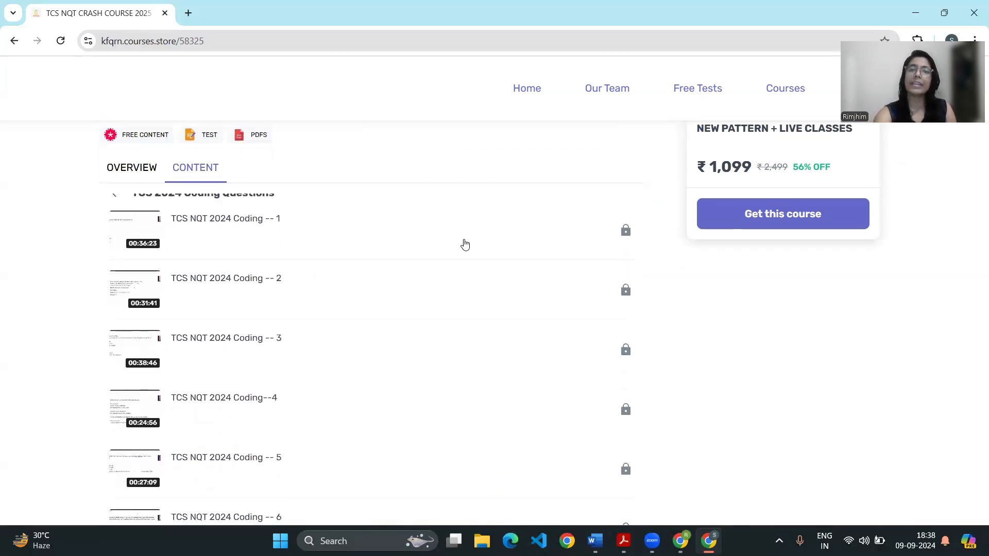
scroll("down", 3)
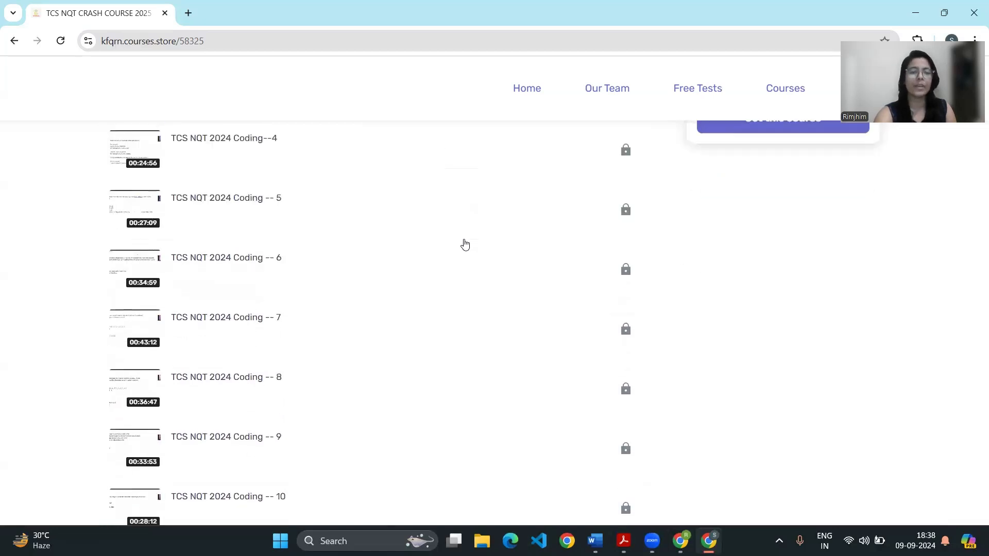
scroll("down", 3)
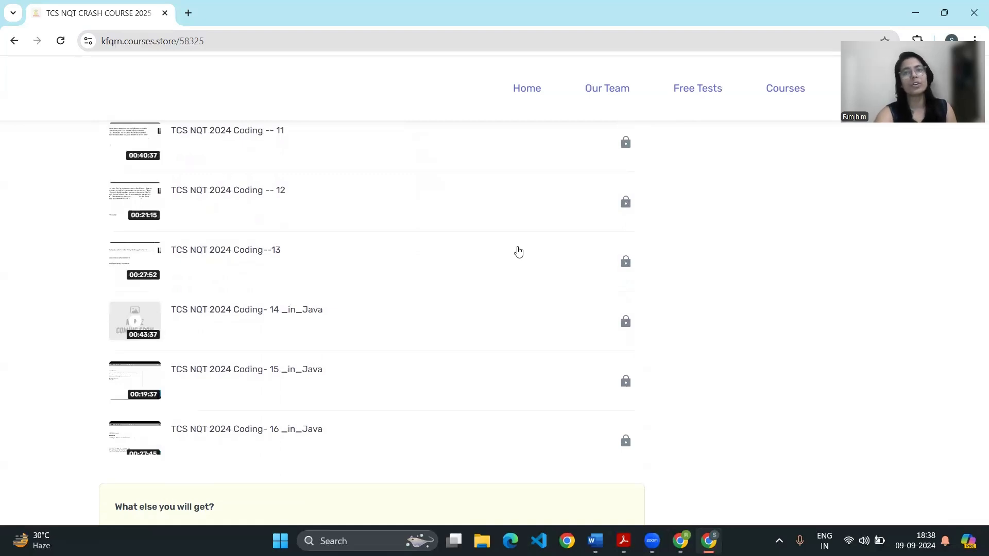
scroll("up", 3)
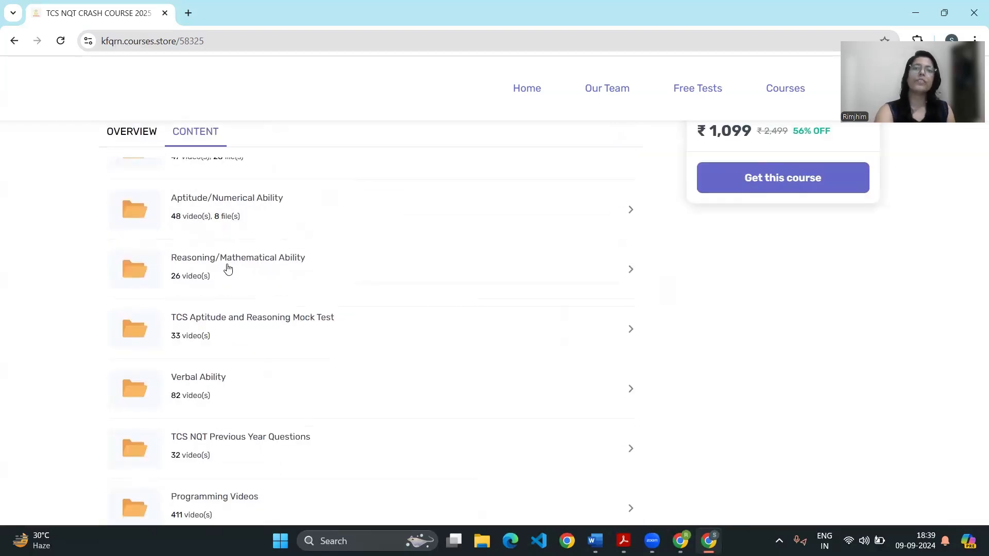
mouse_move(287, 294)
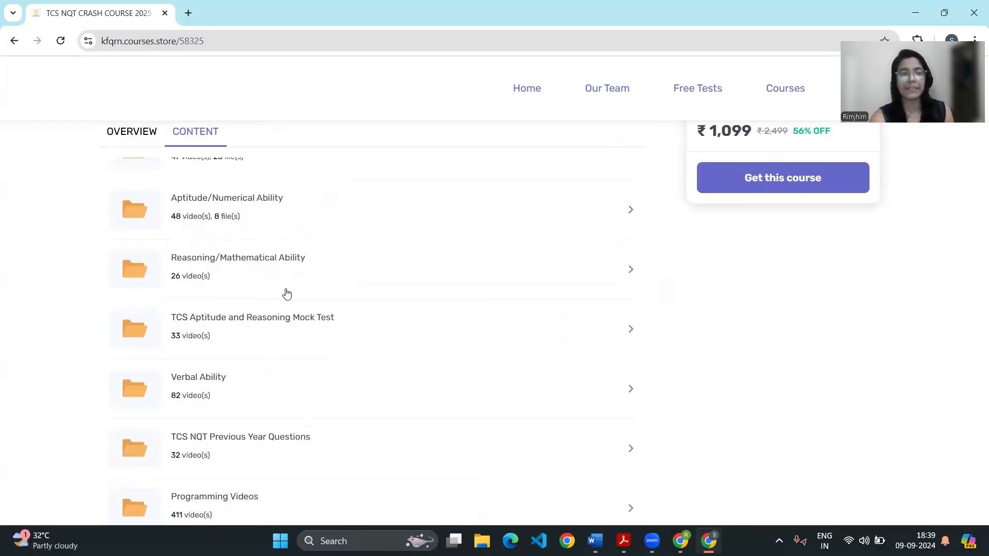
mouse_move(227, 389)
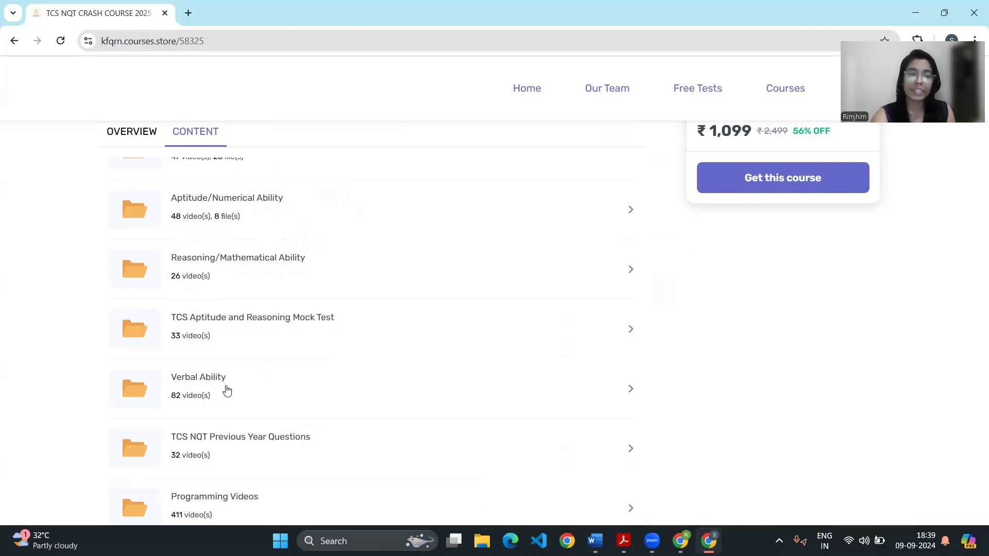
Scroll the folder list to Programming Videos and return to Word's Extra Topics links
scroll("down", 3)
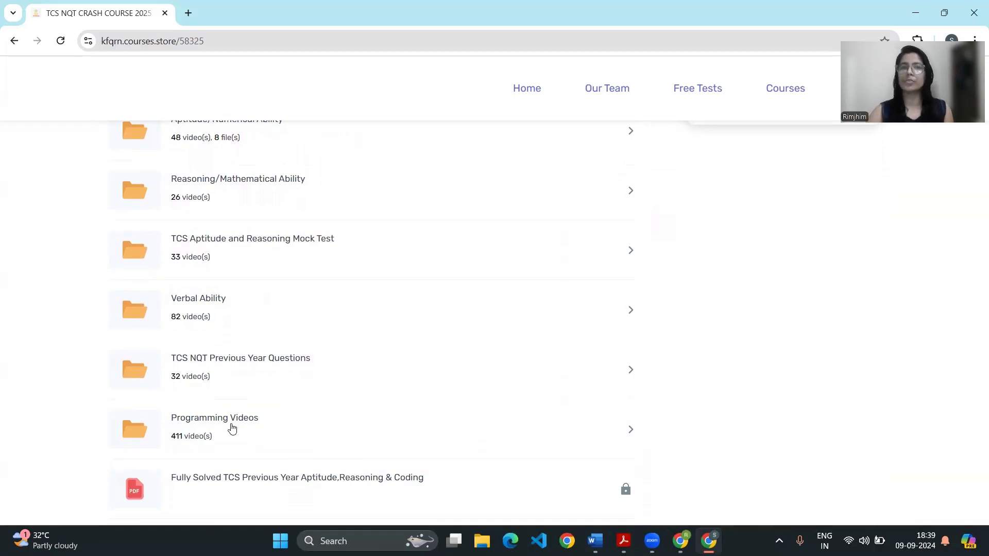
left_click(594, 541)
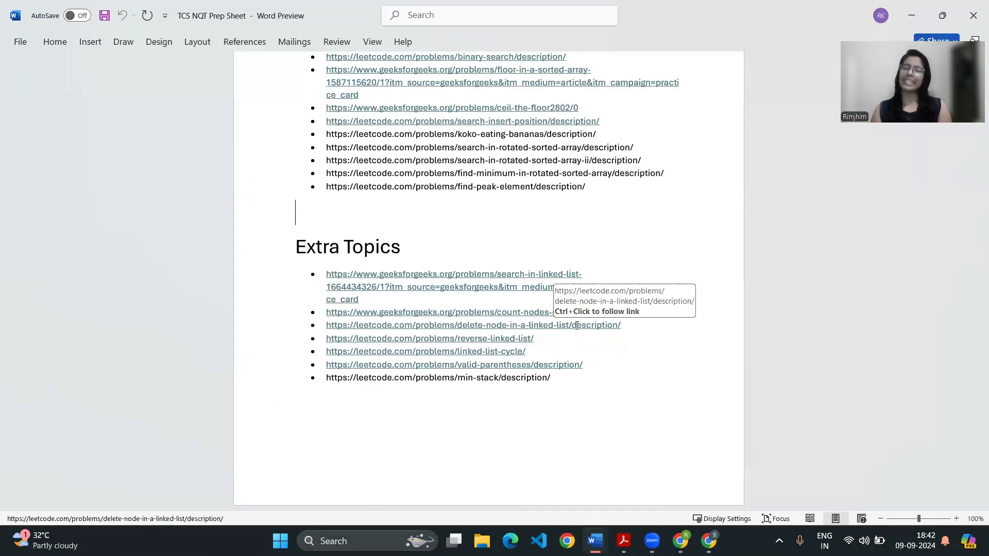